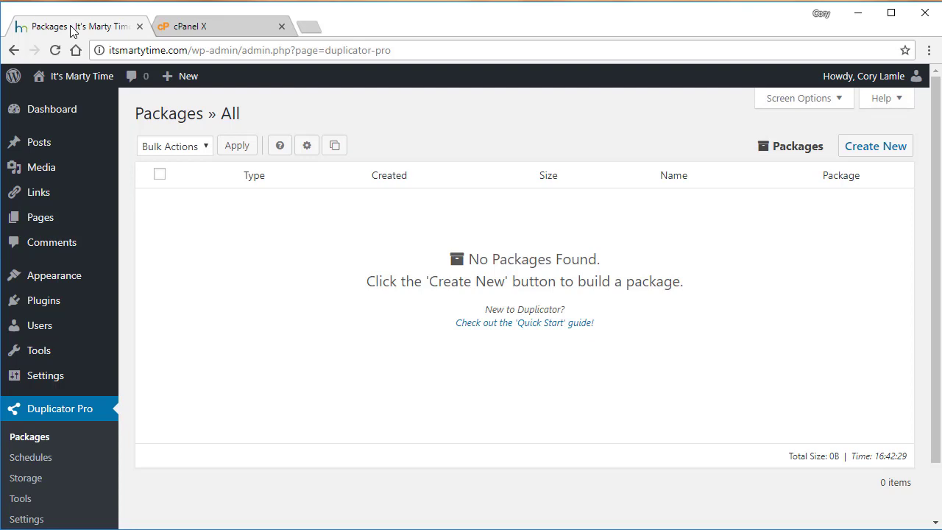
{"action": "mouse_move", "coordinate": [309, 215]}
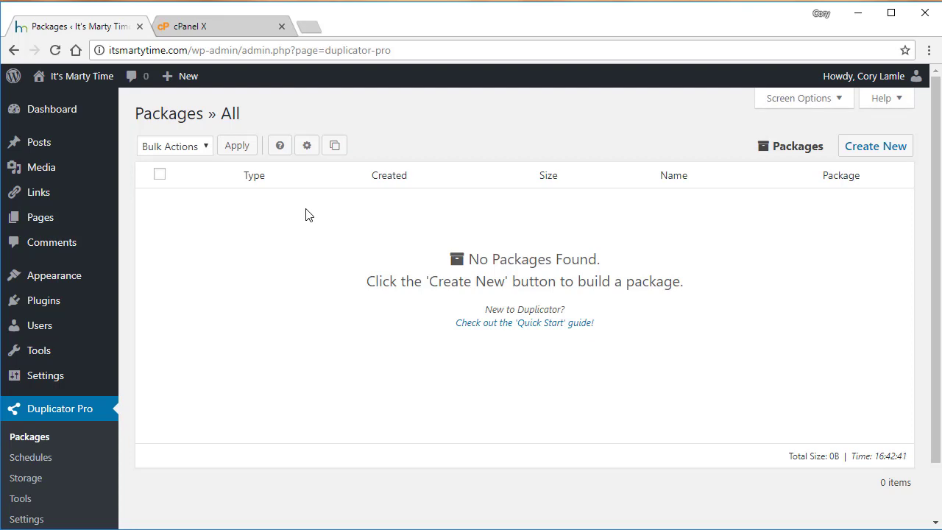
{"action": "mouse_move", "coordinate": [747, 235]}
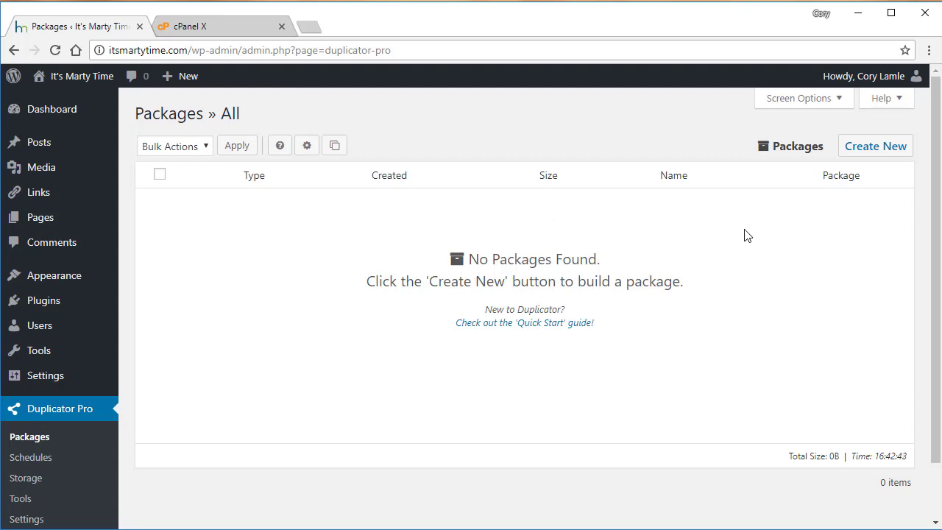
Step: Create package 20180614_itsmartytime with the default name, run its scan and start the build
{"action": "left_click", "coordinate": [874, 145]}
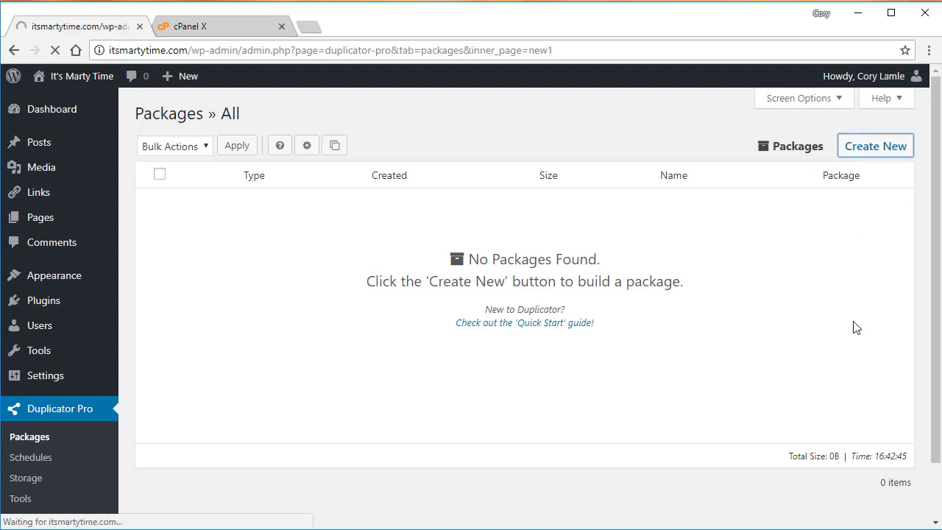
{"action": "left_click", "coordinate": [874, 146]}
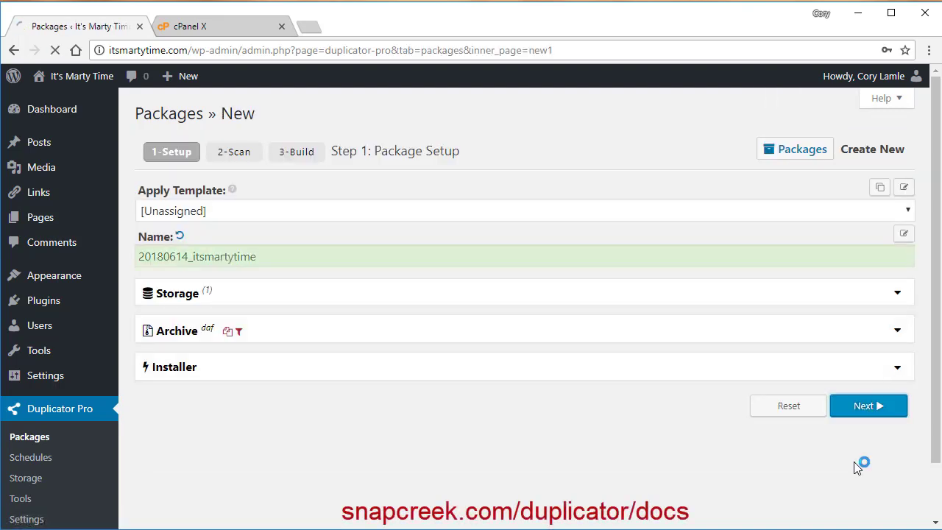
{"action": "left_click", "coordinate": [868, 407]}
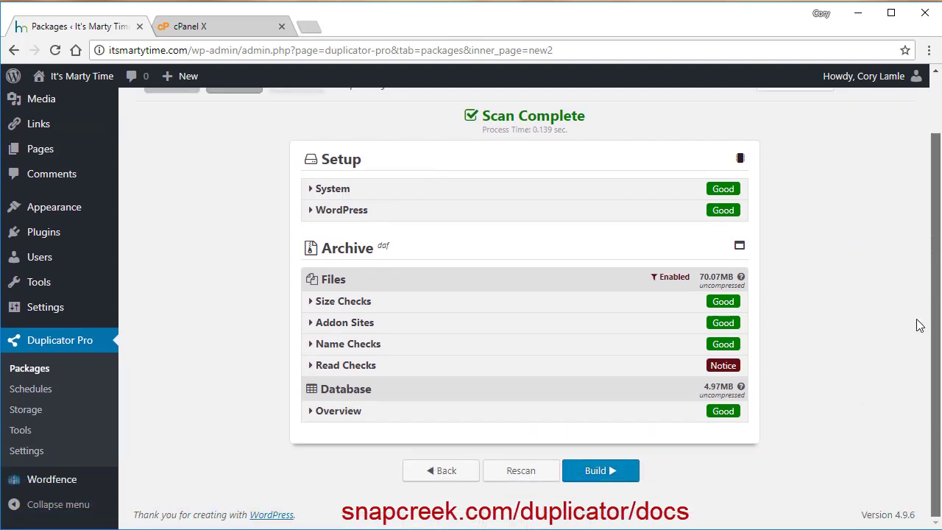
{"action": "left_click", "coordinate": [600, 471]}
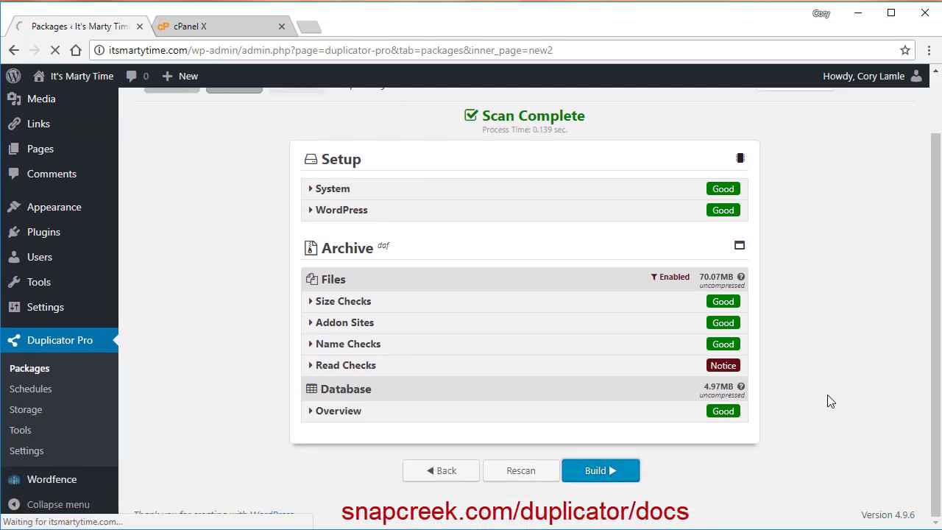
{"action": "left_click", "coordinate": [601, 471]}
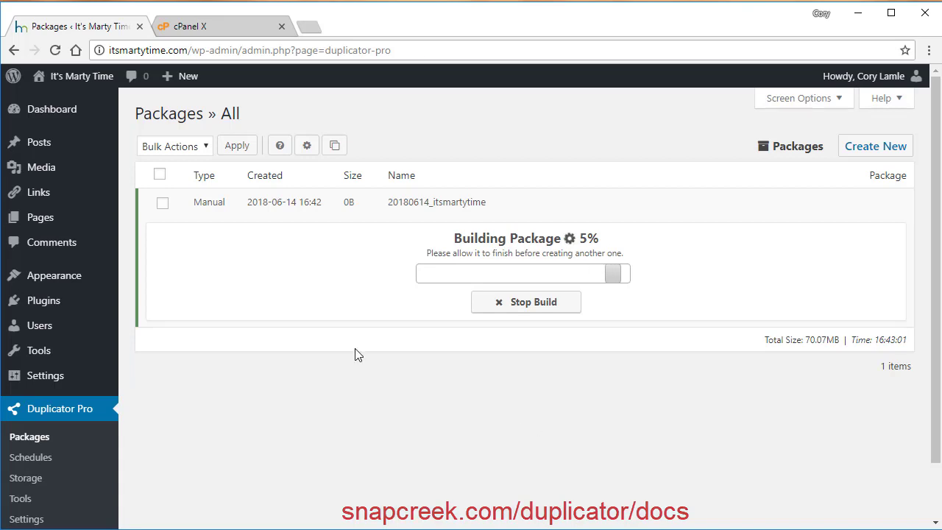
{"action": "left_click", "coordinate": [218, 26]}
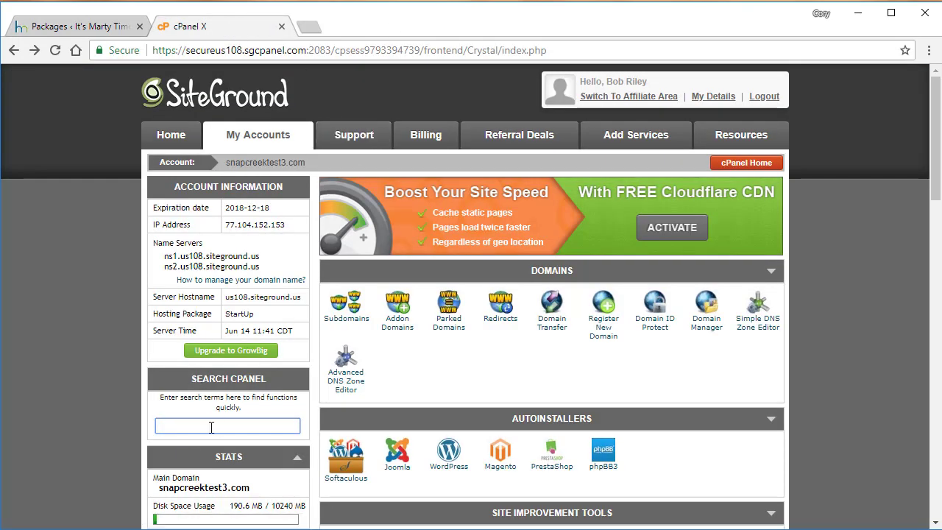
Step: Find the WordPress auto-installer by searching cPanel for 'word' and start a new install
{"action": "type", "text": "word"}
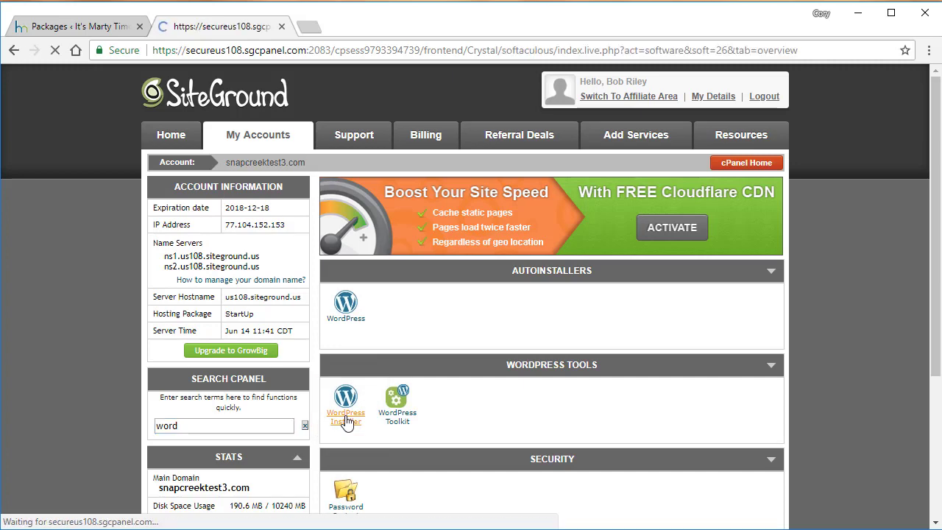
{"action": "left_click", "coordinate": [345, 404]}
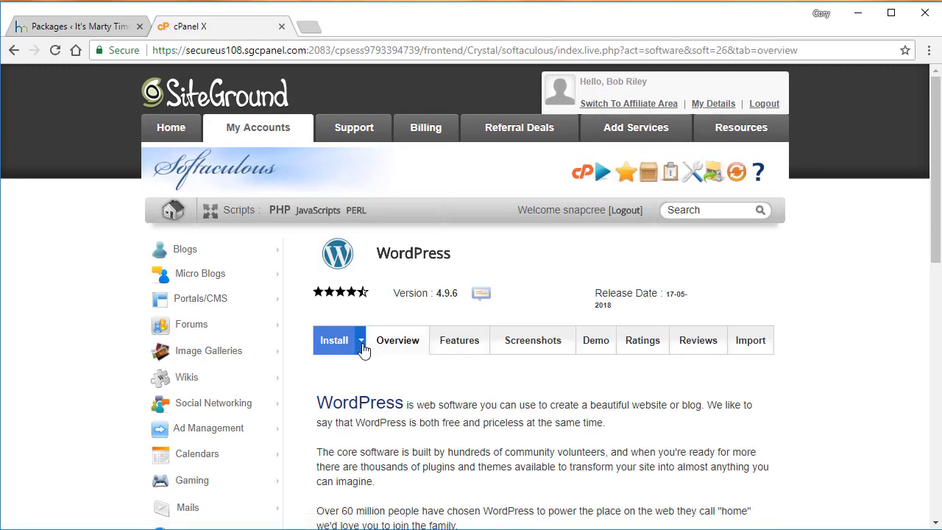
{"action": "left_click", "coordinate": [333, 340]}
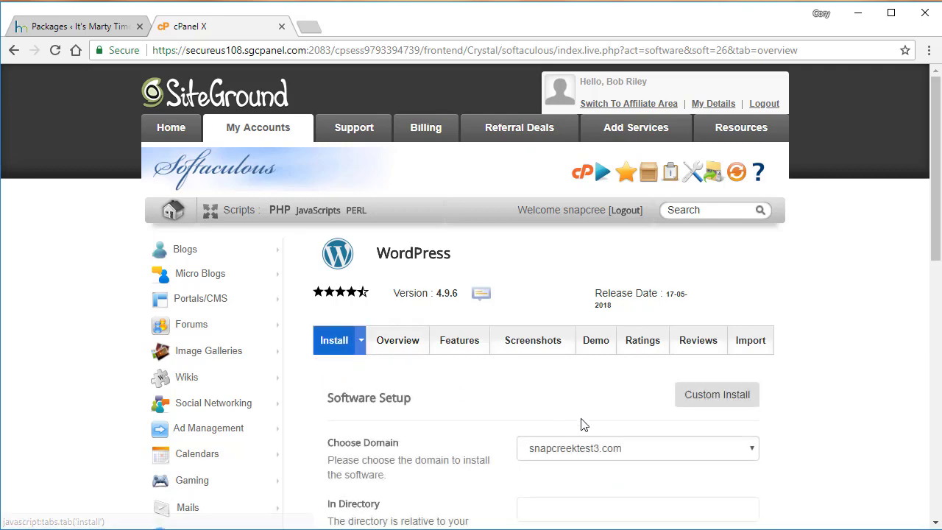
Step: Install a fresh WordPress into the 'test' directory on snapcreektest3.com
{"action": "scroll", "scroll_direction": "down", "scroll_amount": 3}
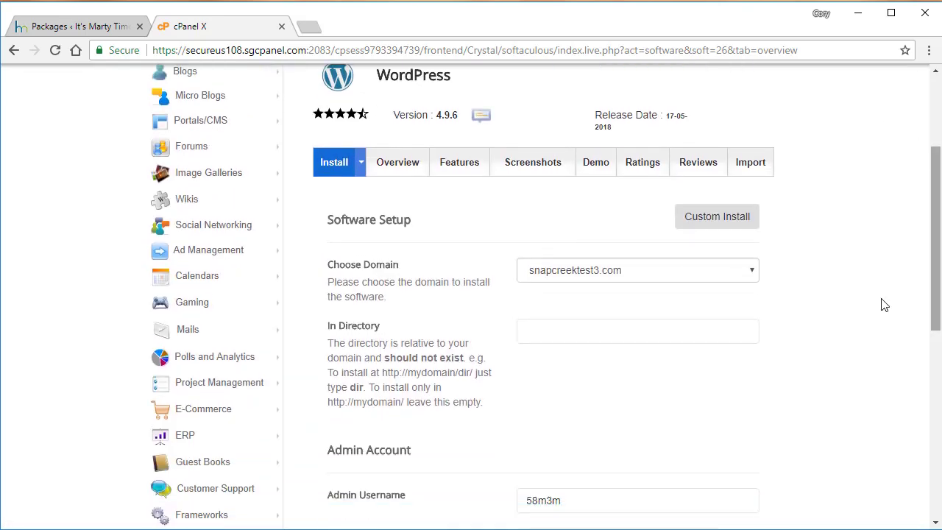
{"action": "type", "text": "test"}
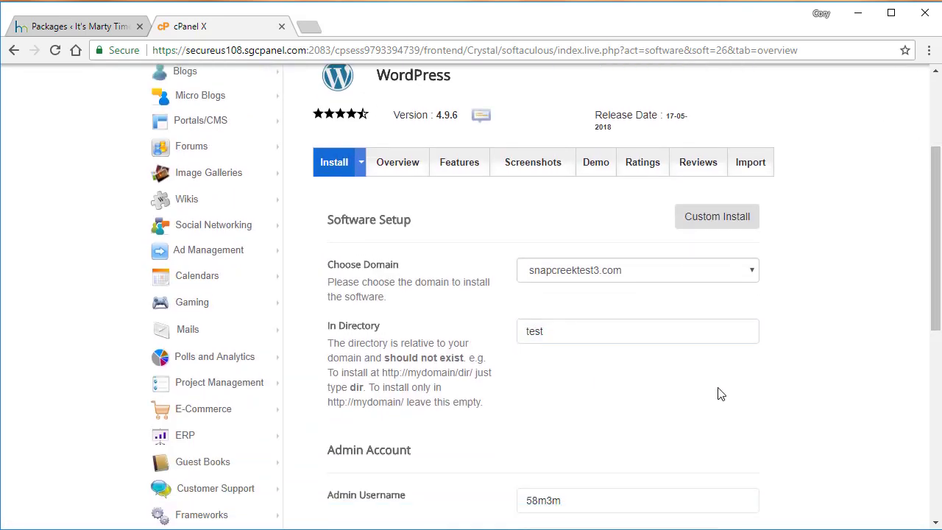
{"action": "scroll", "scroll_direction": "down", "scroll_amount": 3}
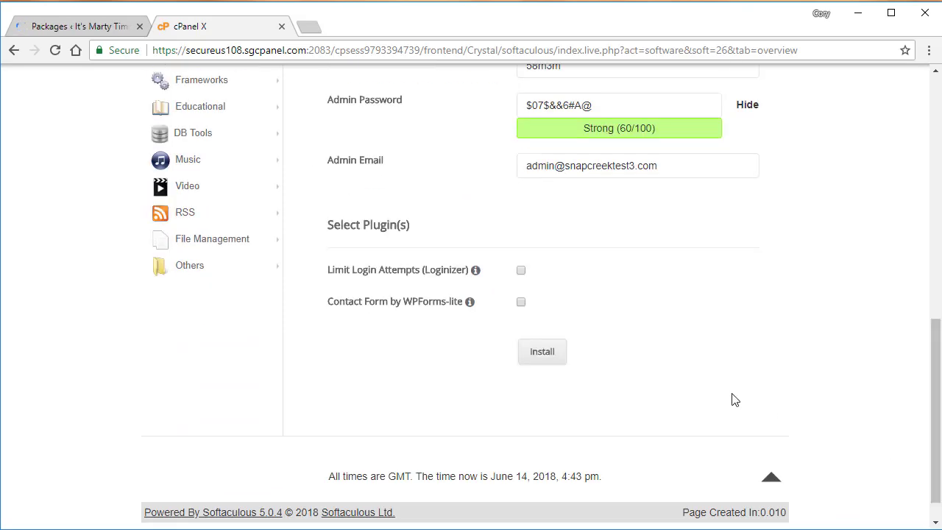
{"action": "left_click", "coordinate": [542, 350]}
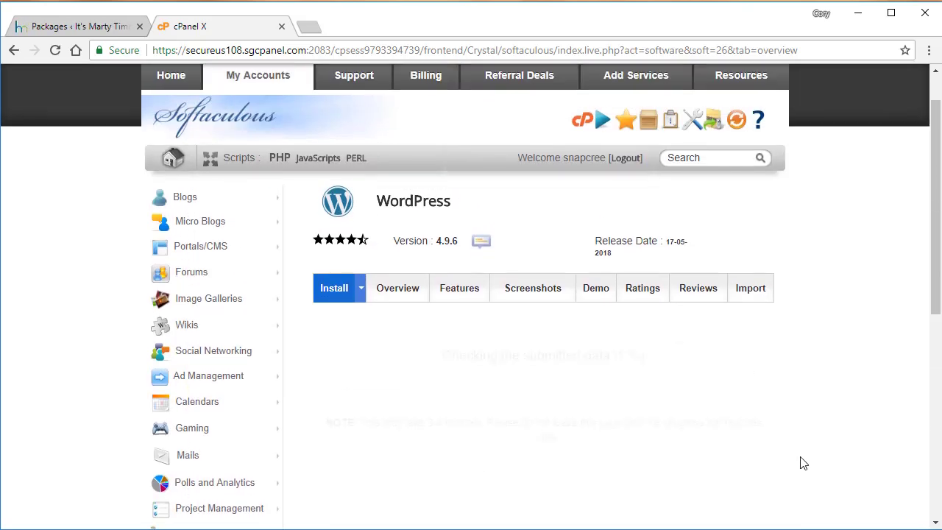
{"action": "left_click", "coordinate": [333, 287]}
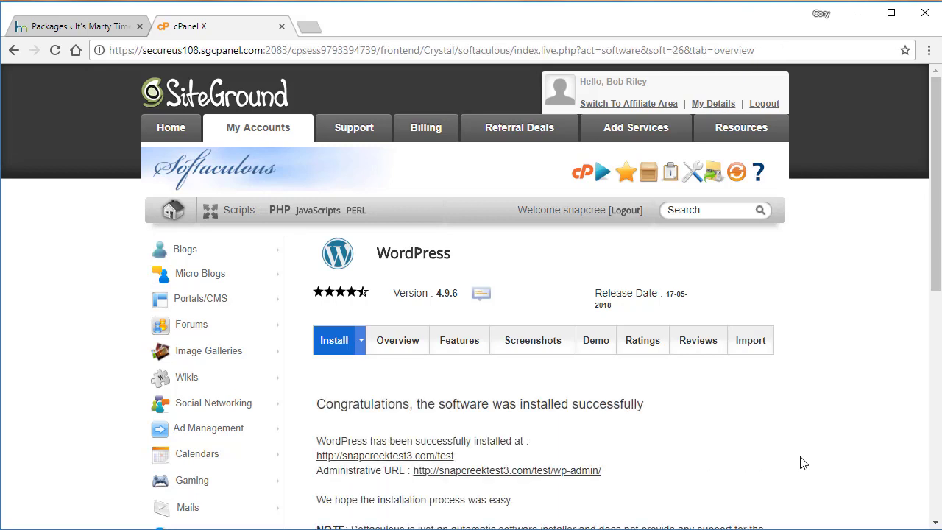
{"action": "mouse_move", "coordinate": [723, 458]}
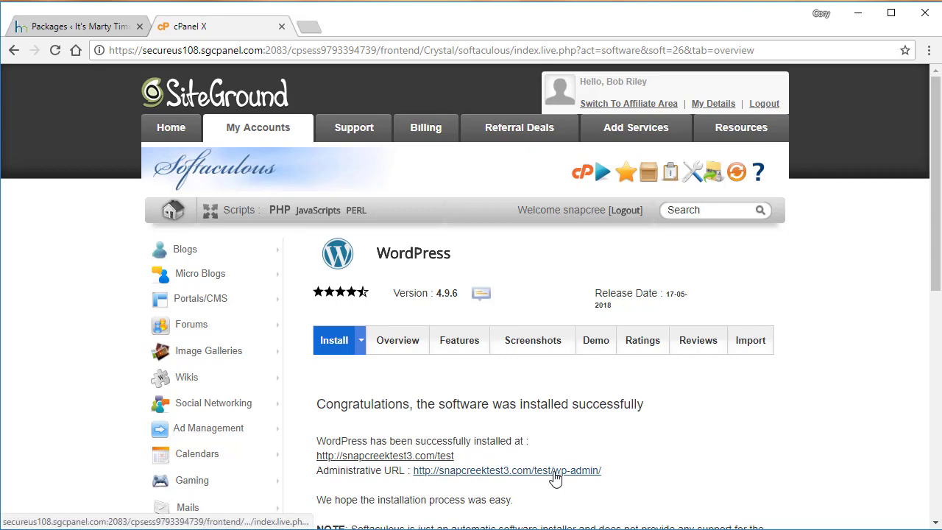
Step: Go from the new site's admin to adding a new plugin
{"action": "left_click", "coordinate": [506, 471]}
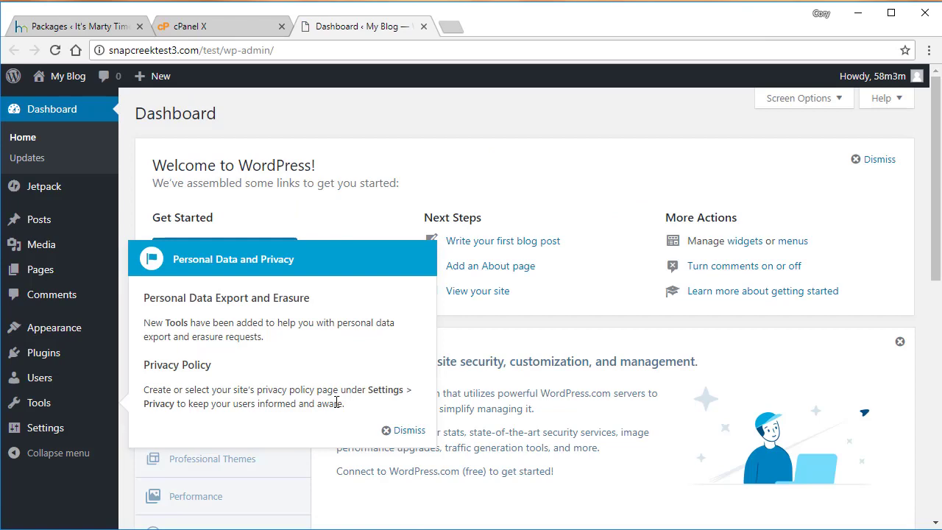
{"action": "left_click", "coordinate": [409, 430]}
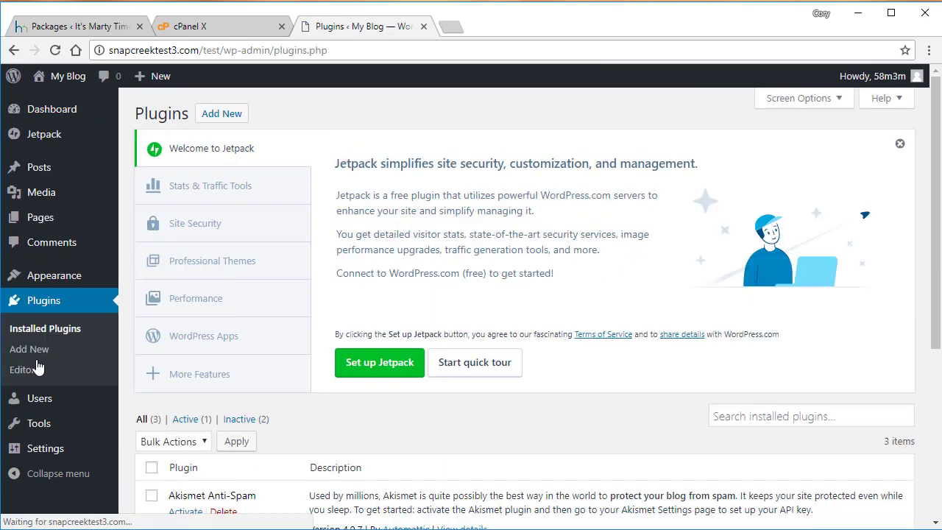
{"action": "left_click", "coordinate": [29, 348]}
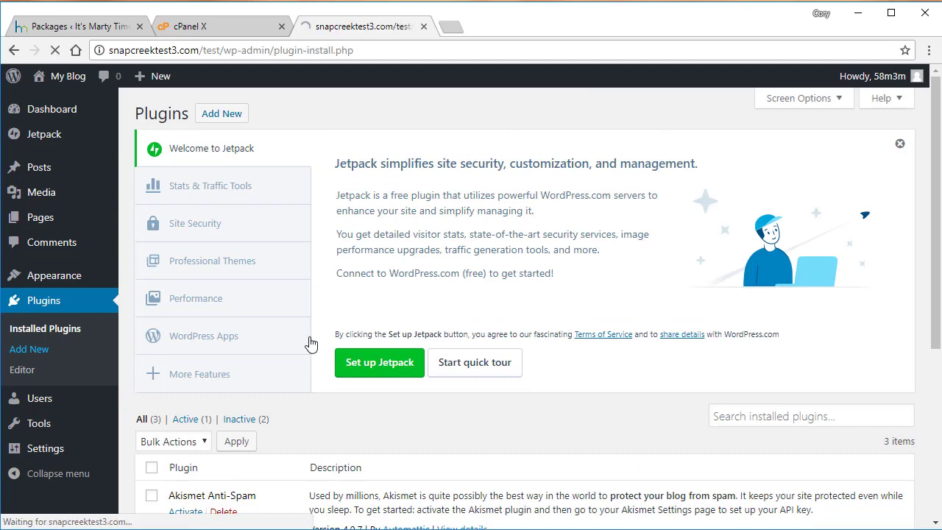
{"action": "left_click", "coordinate": [29, 348]}
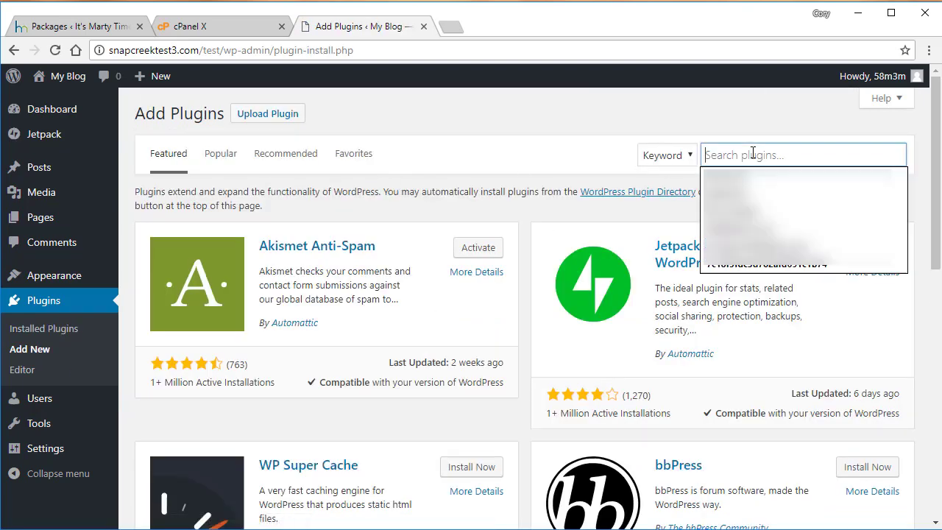
Step: Install and activate the File Manager Advanced plugin on the new test site
{"action": "type", "text": "File Manager Advanced"}
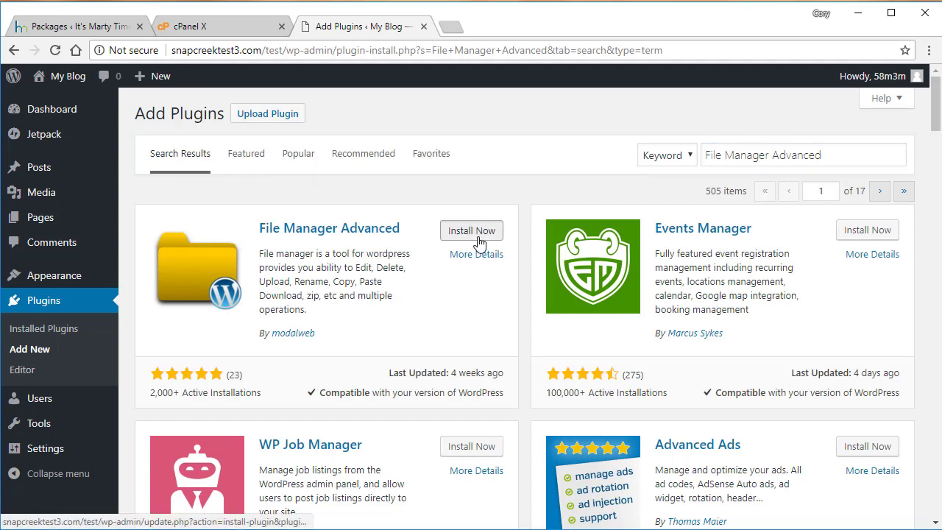
{"action": "left_click", "coordinate": [471, 229]}
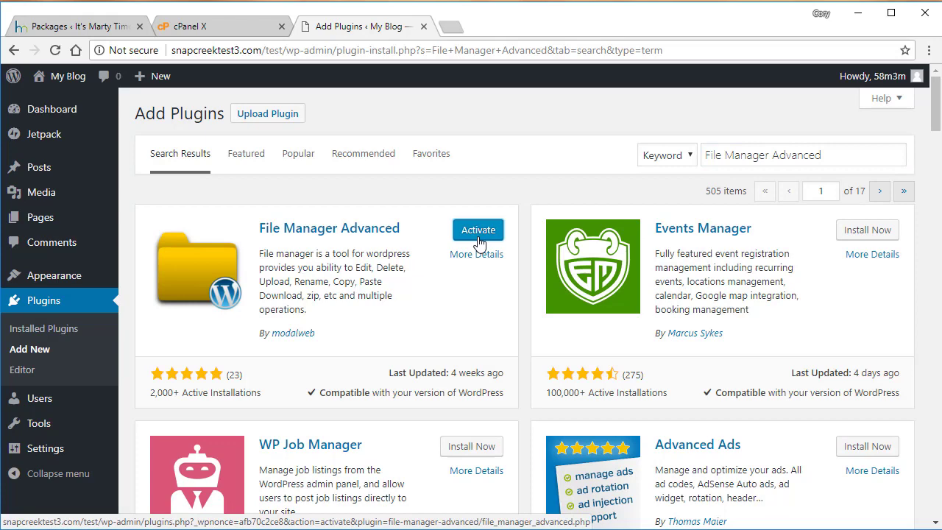
{"action": "left_click", "coordinate": [477, 229]}
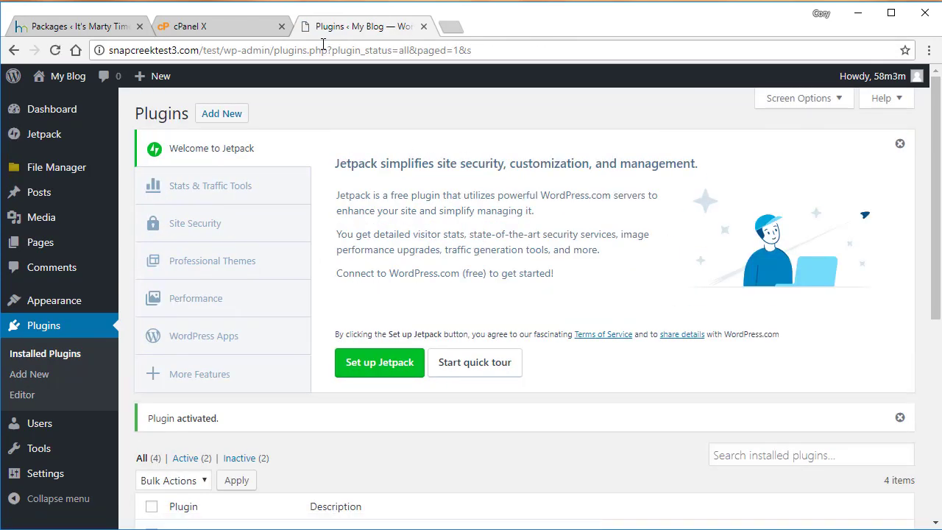
{"action": "left_click", "coordinate": [76, 26]}
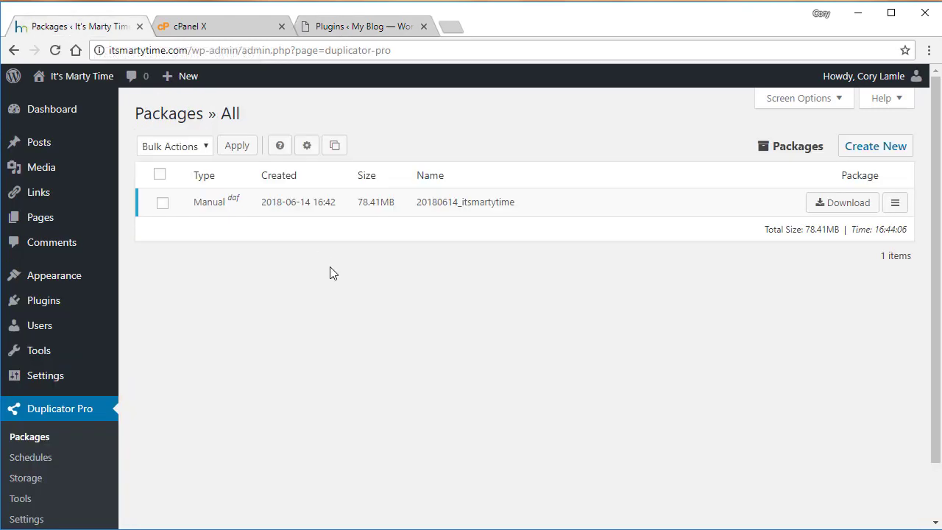
{"action": "mouse_move", "coordinate": [206, 263]}
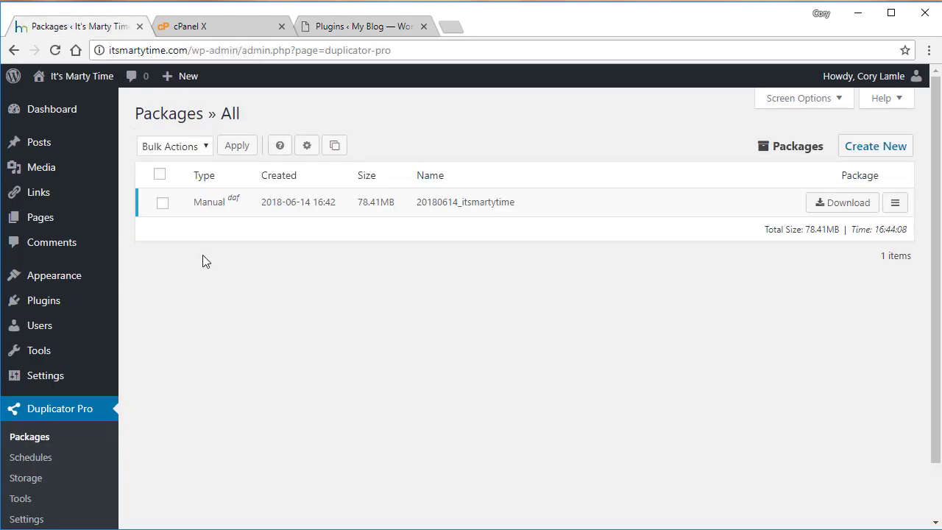
{"action": "mouse_move", "coordinate": [733, 227]}
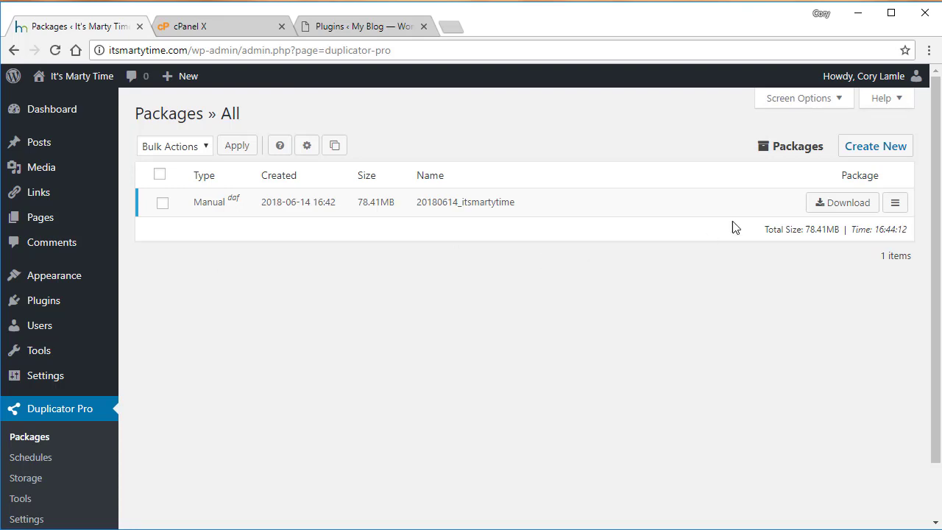
Step: Download the package's .daf archive and installer.php into the local wp-test folder
{"action": "left_click", "coordinate": [842, 203]}
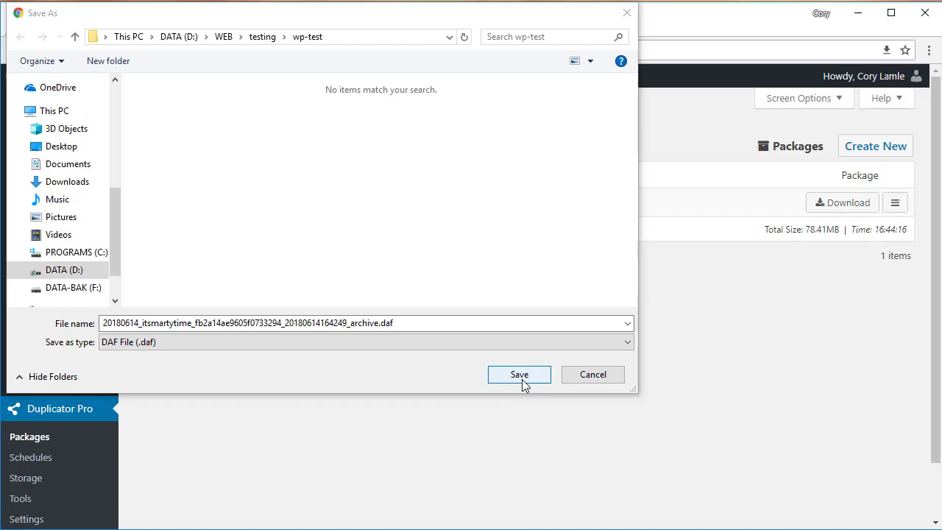
{"action": "left_click", "coordinate": [518, 374]}
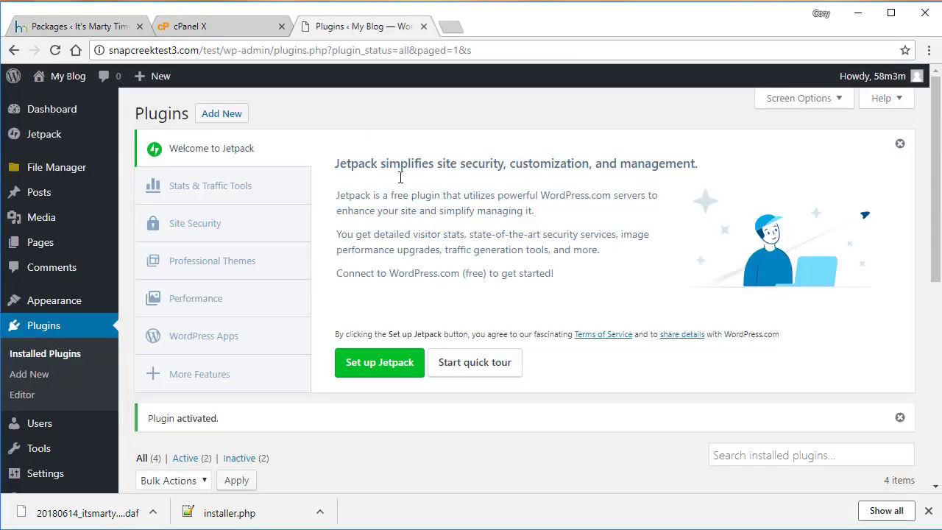
{"action": "mouse_move", "coordinate": [289, 150]}
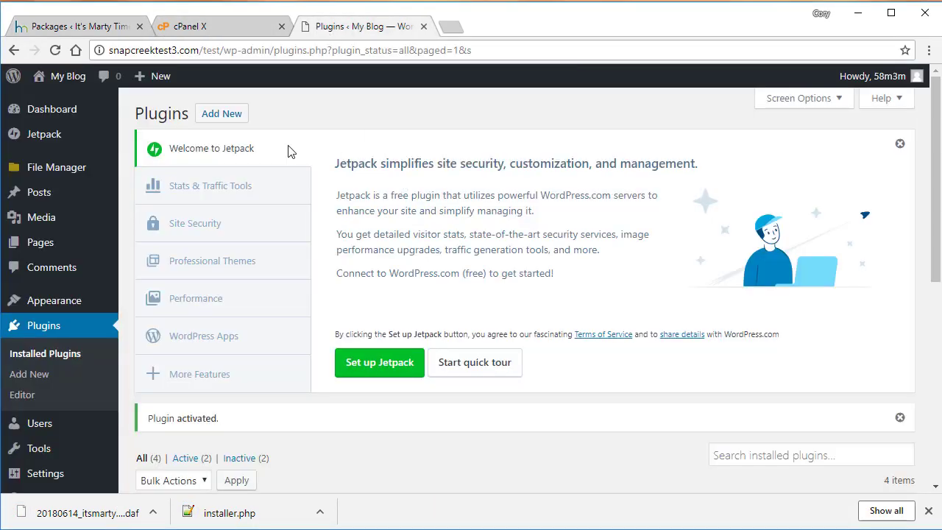
Step: Upload the archive and installer.php into the test folder and go to snapcreektest3.com/test/installer.php
{"action": "left_click", "coordinate": [55, 168]}
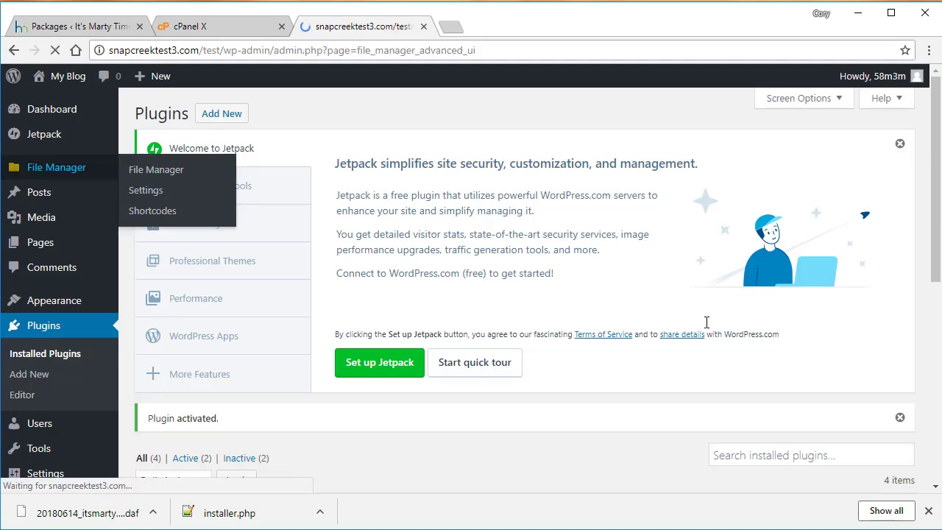
{"action": "left_click", "coordinate": [156, 169]}
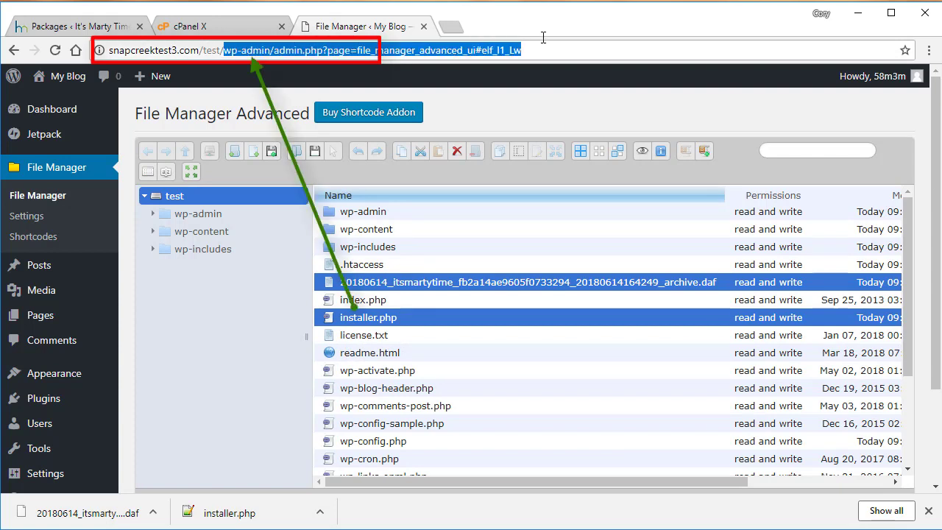
{"action": "type", "text": "snapcreektest3.com/test/installer.ph"}
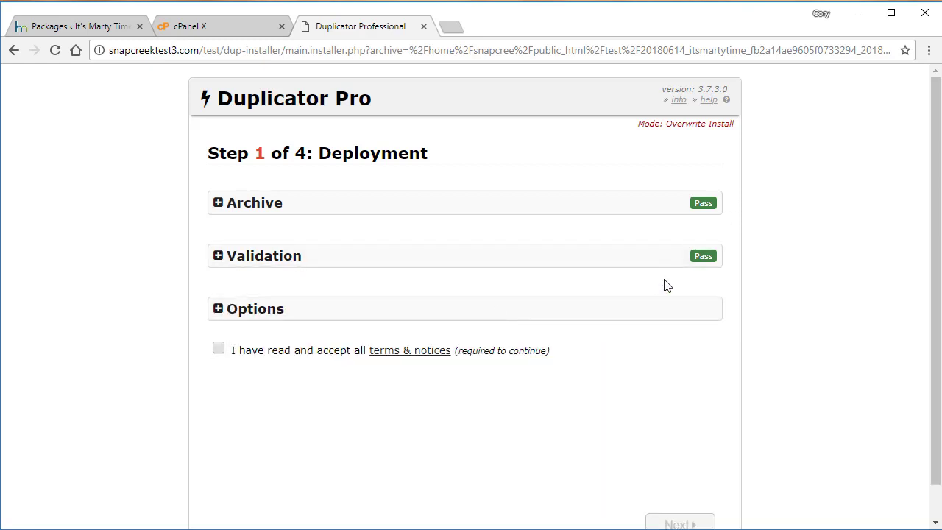
Step: Review the passing validation checks, accept the terms and notices and continue to database setup
{"action": "left_click", "coordinate": [264, 256]}
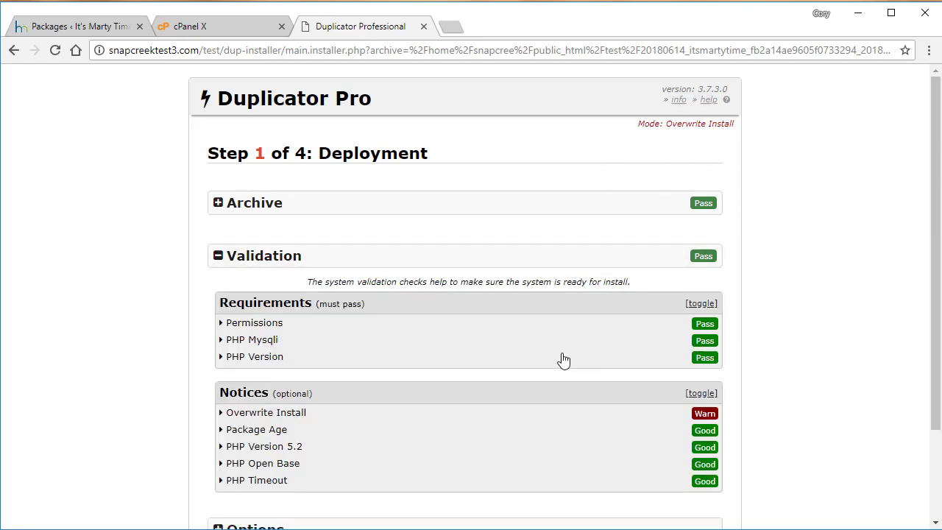
{"action": "mouse_move", "coordinate": [466, 427]}
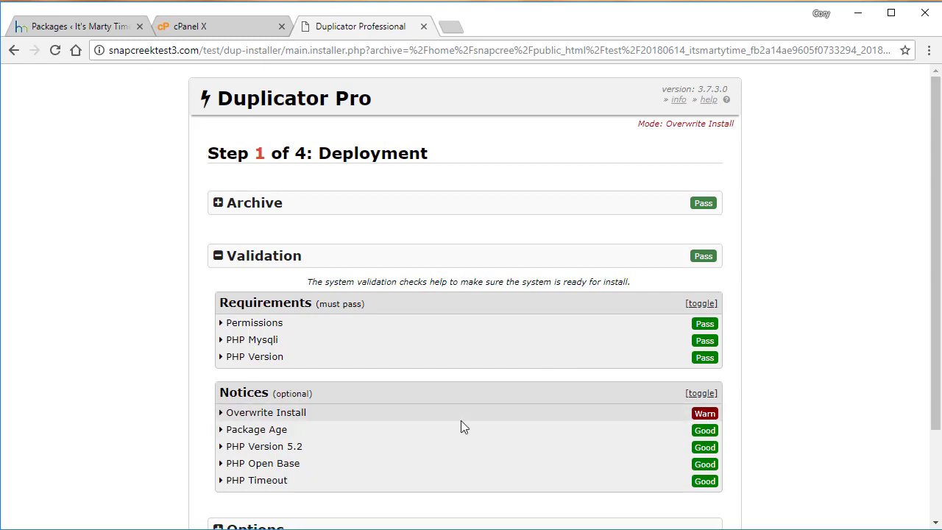
{"action": "left_click", "coordinate": [265, 412]}
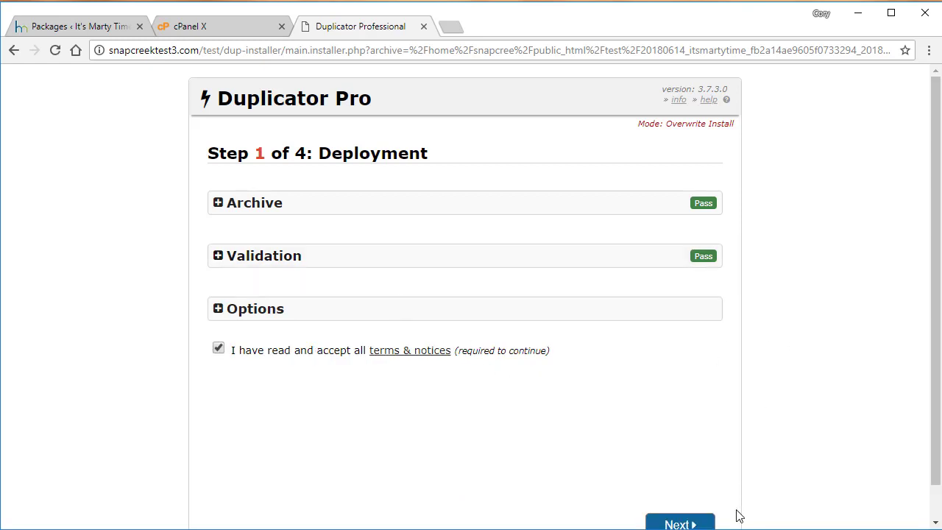
{"action": "left_click", "coordinate": [680, 524]}
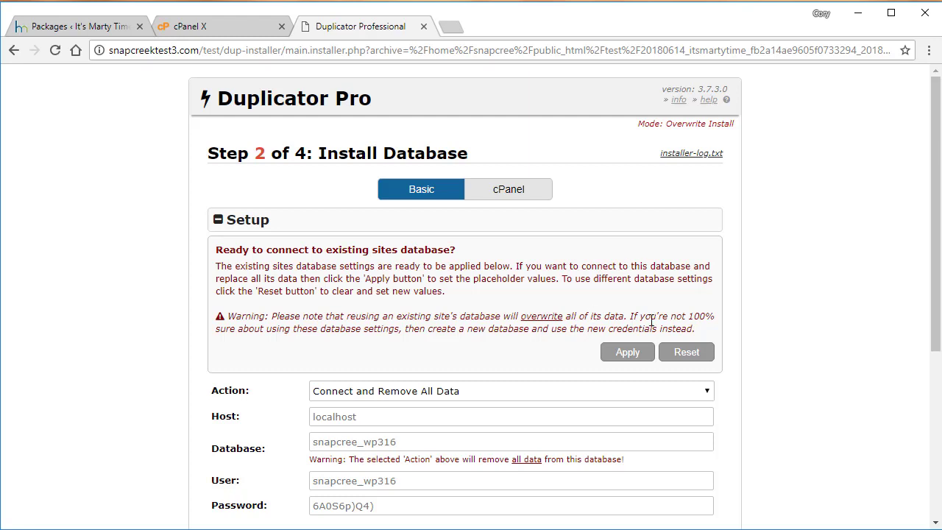
{"action": "mouse_move", "coordinate": [763, 415]}
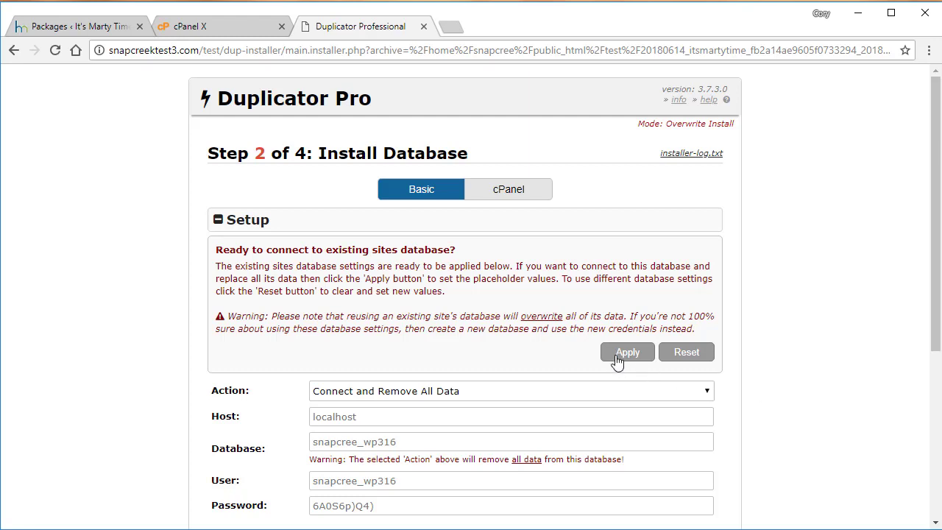
Step: Apply the existing database settings, pass the database test and confirm running the database install
{"action": "left_click", "coordinate": [627, 352]}
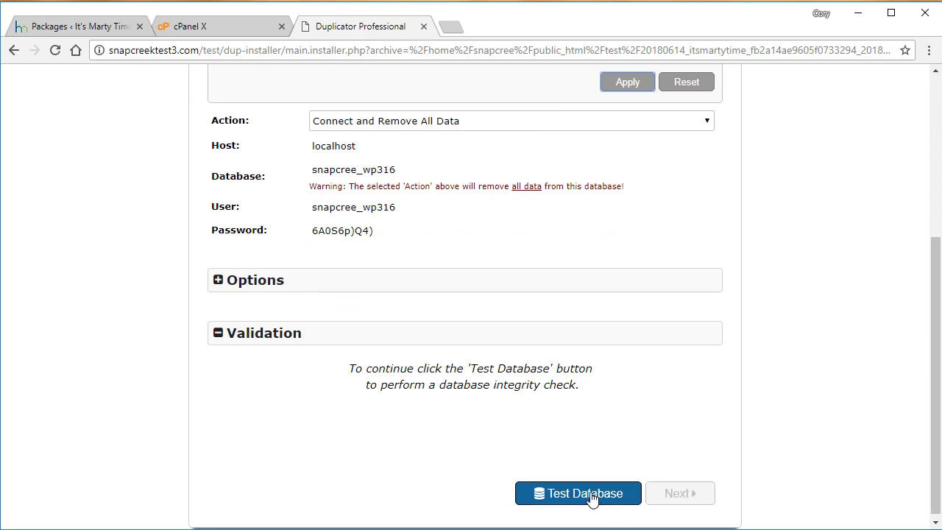
{"action": "left_click", "coordinate": [577, 493]}
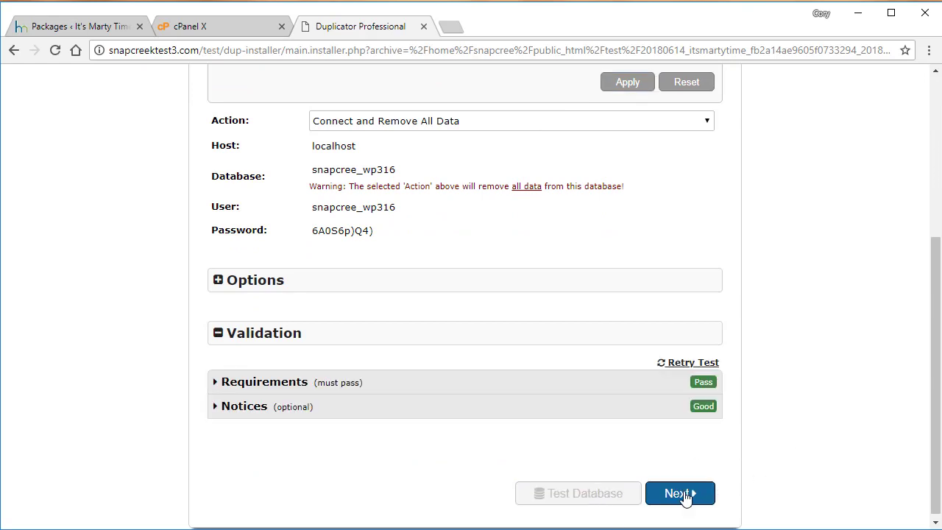
{"action": "left_click", "coordinate": [680, 493]}
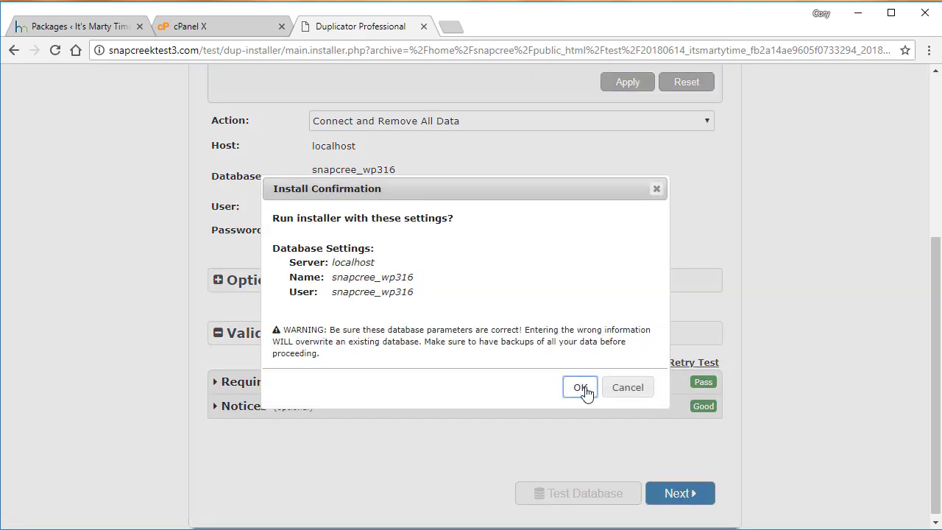
{"action": "left_click", "coordinate": [580, 387]}
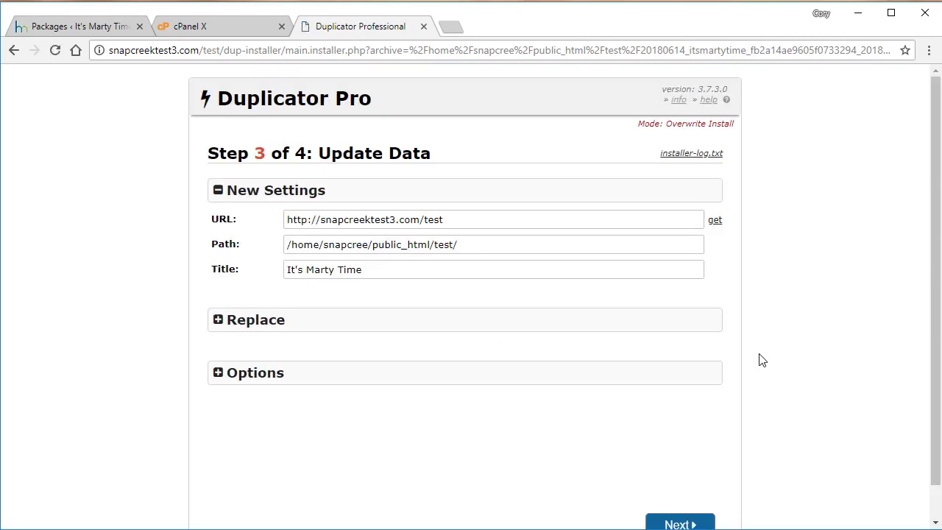
Step: Accept the new URL, path and title, then view the migrated site's front end at snapcreektest3.com/test
{"action": "left_click", "coordinate": [680, 524]}
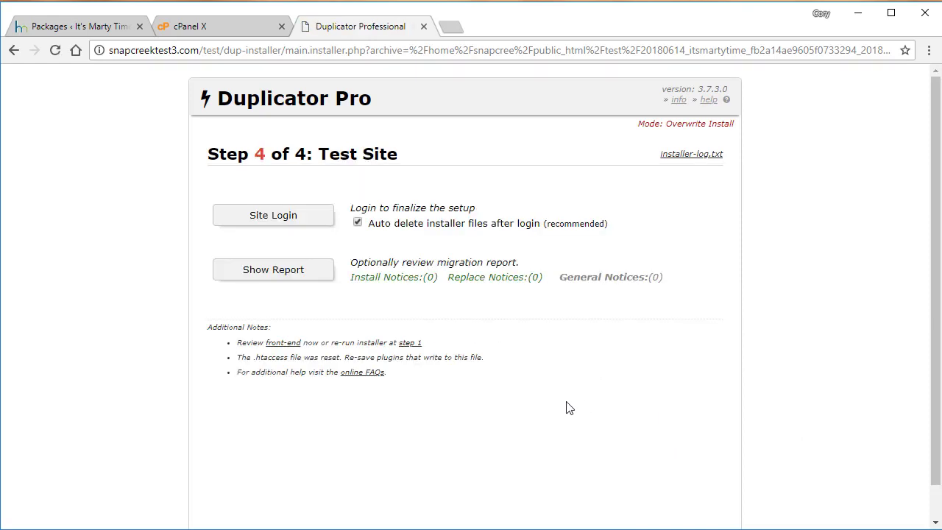
{"action": "left_click", "coordinate": [274, 215]}
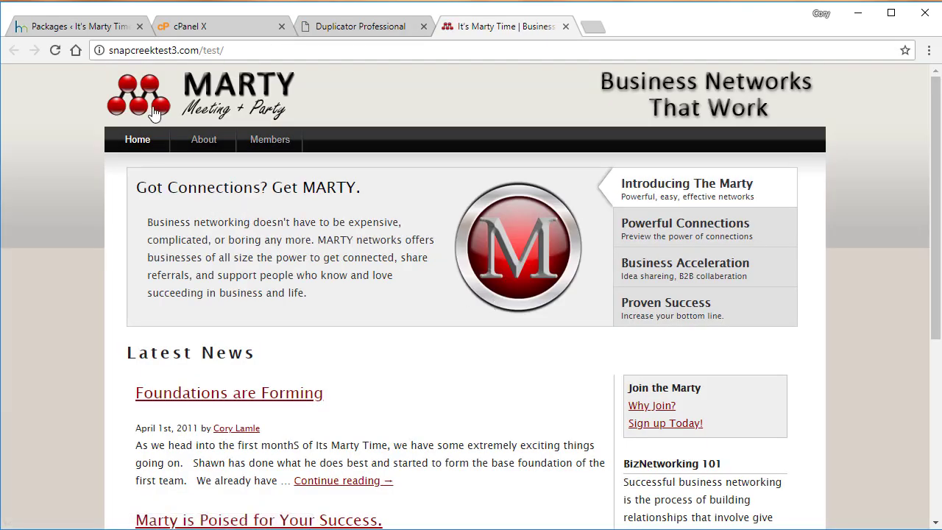
{"action": "mouse_move", "coordinate": [346, 233]}
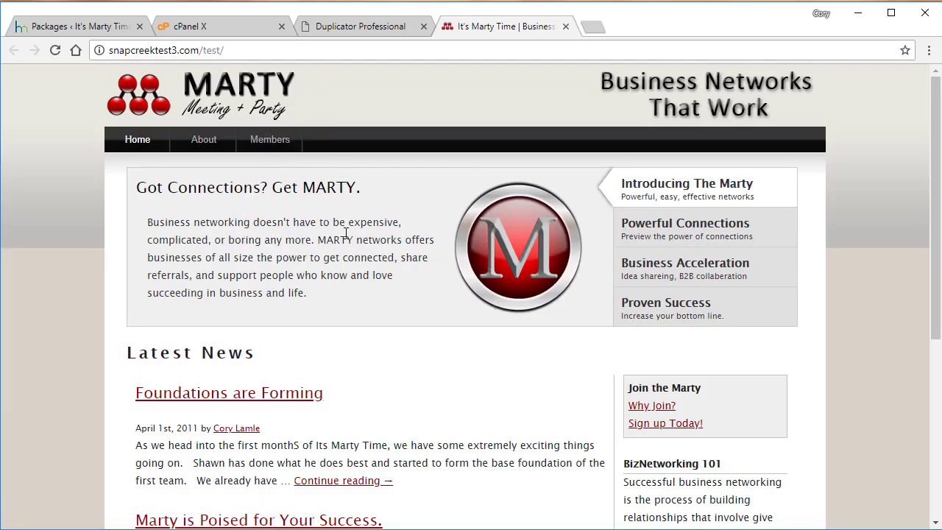